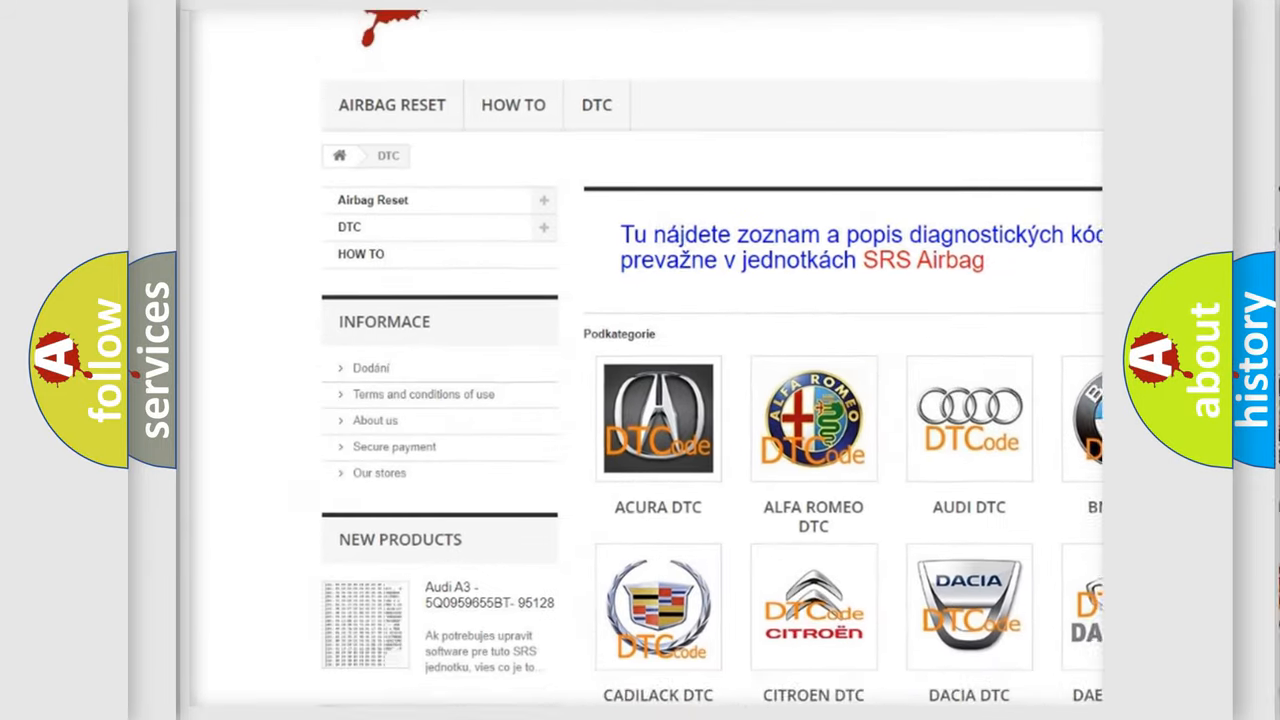
pyautogui.scroll(-3)
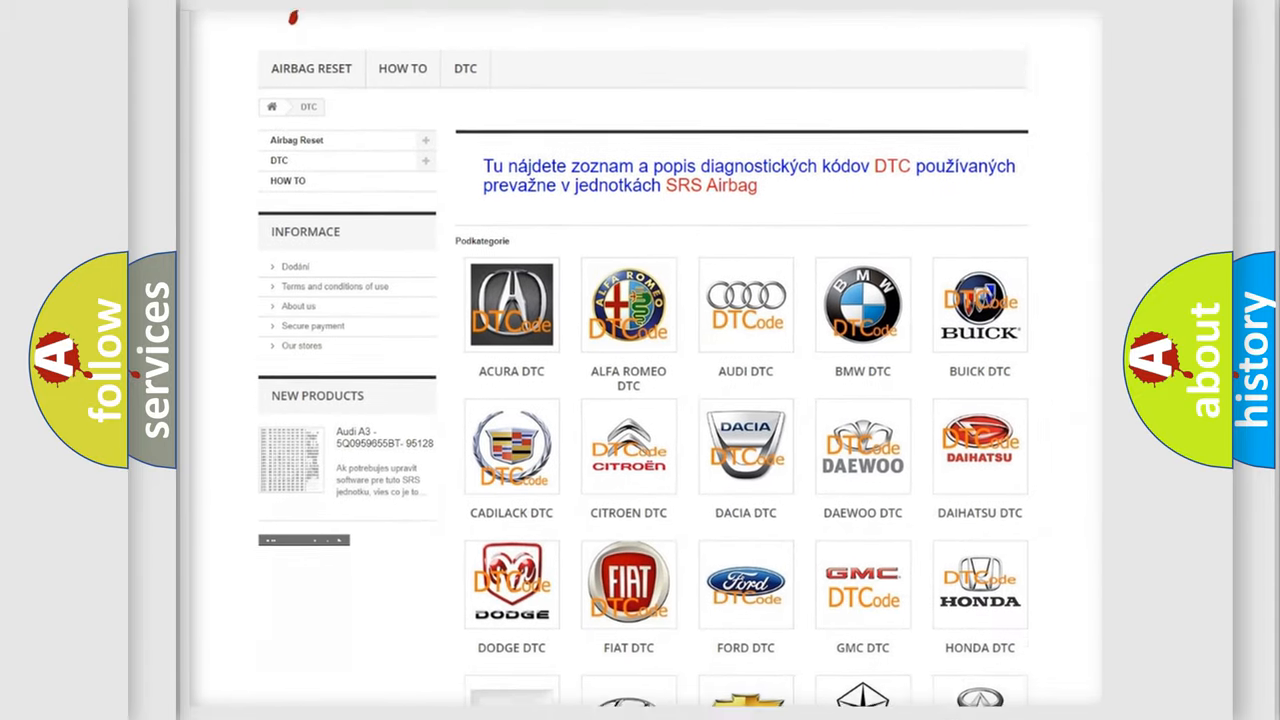
pyautogui.scroll(-3)
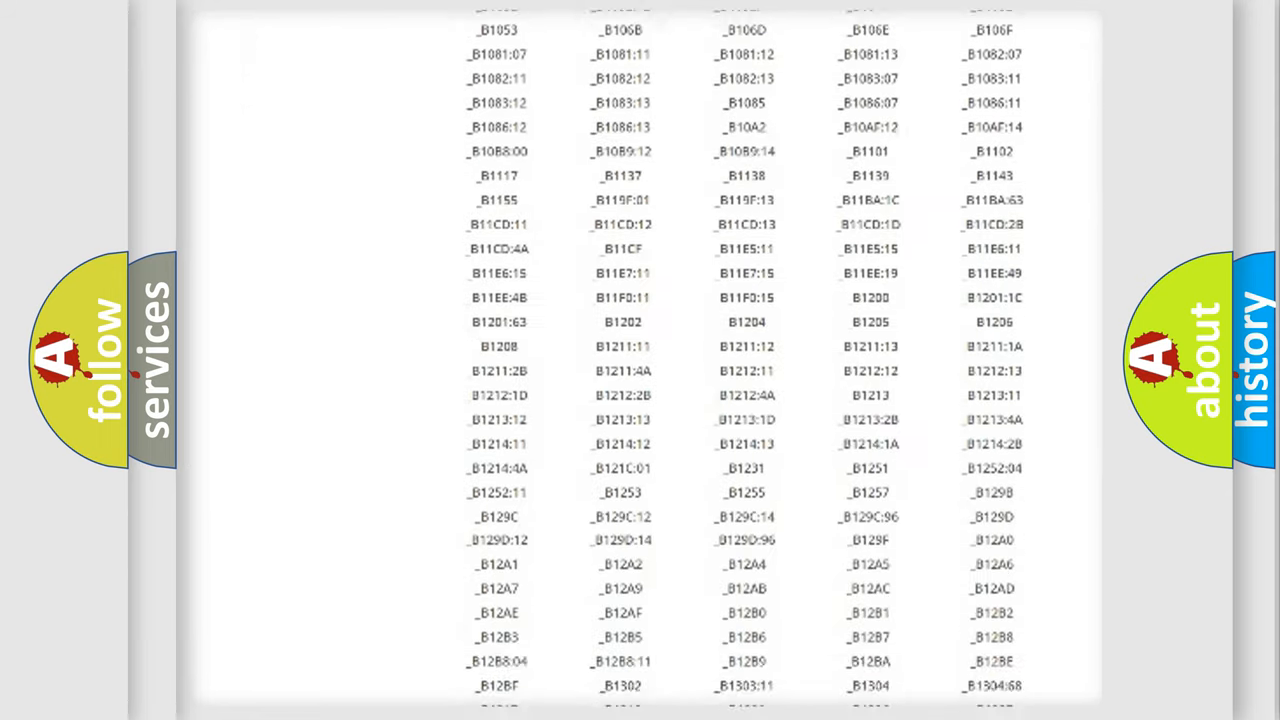
pyautogui.scroll(-3)
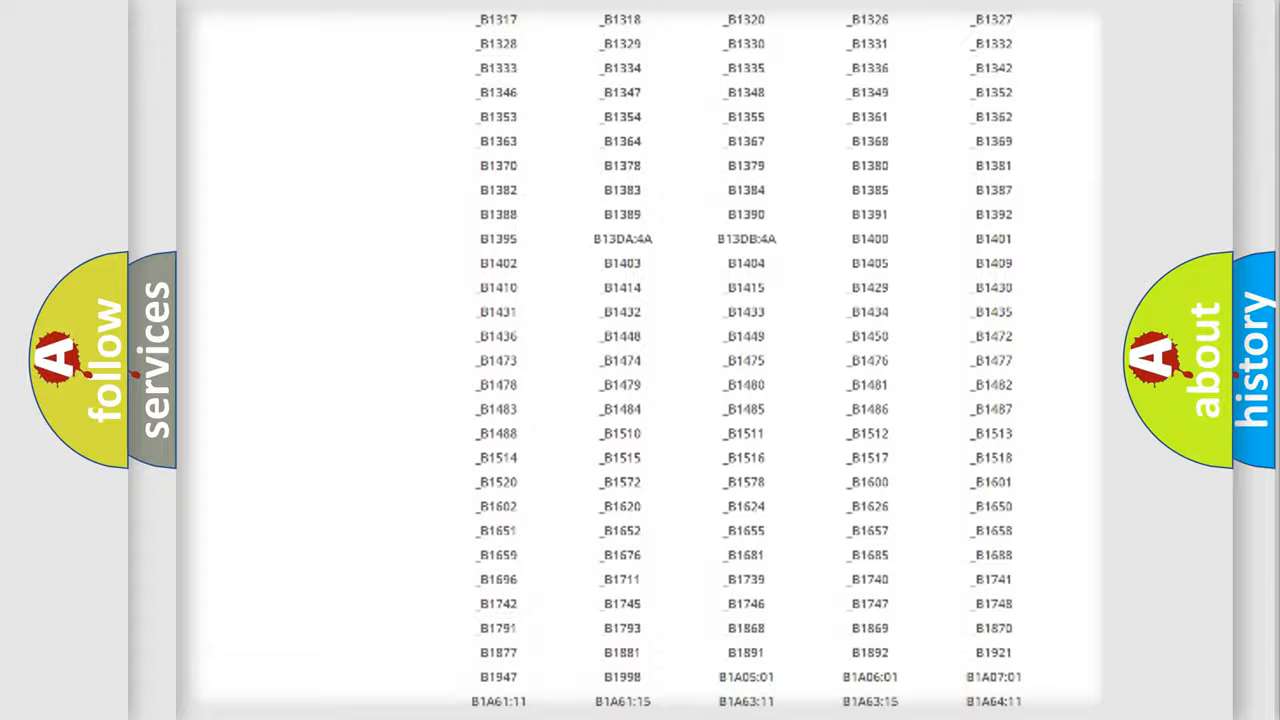